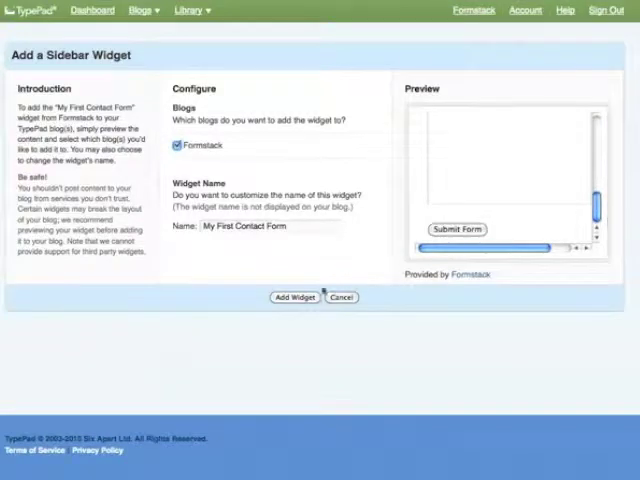
- Add the My First Contact Form widget and scroll the blog to its sidebar form
left_click(293, 297)
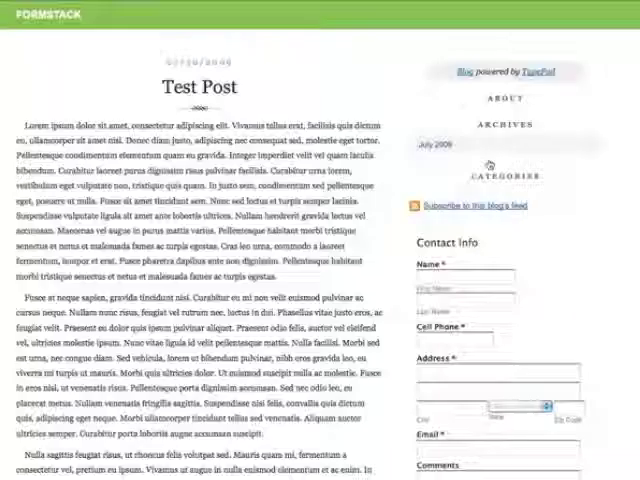
scroll("down", 3)
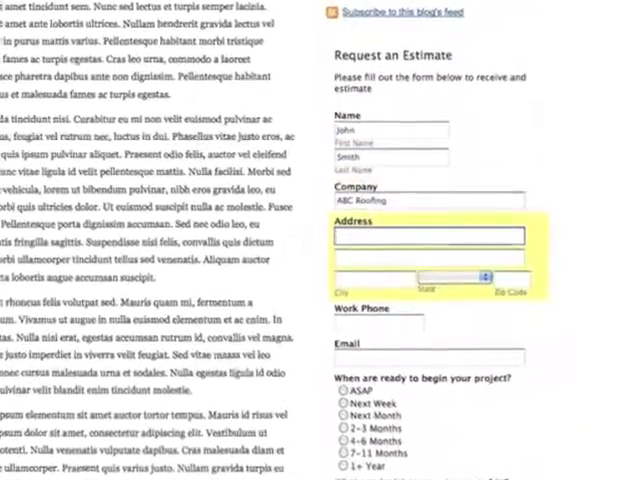
- Enter '1234 Main Street' as the address, then scroll the Formstack submissions table
type("1234 Main St")
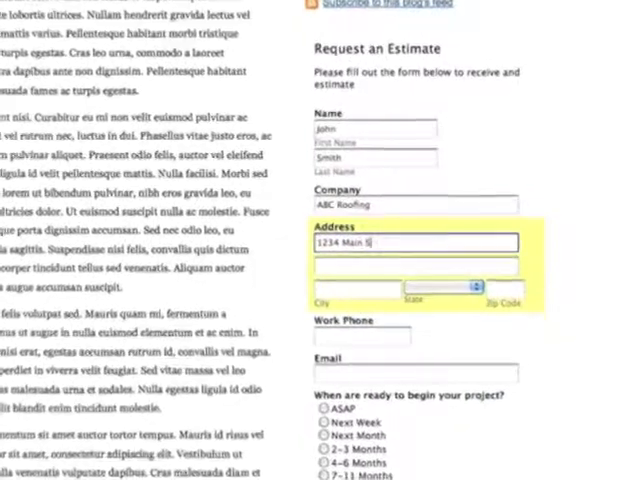
type("treet")
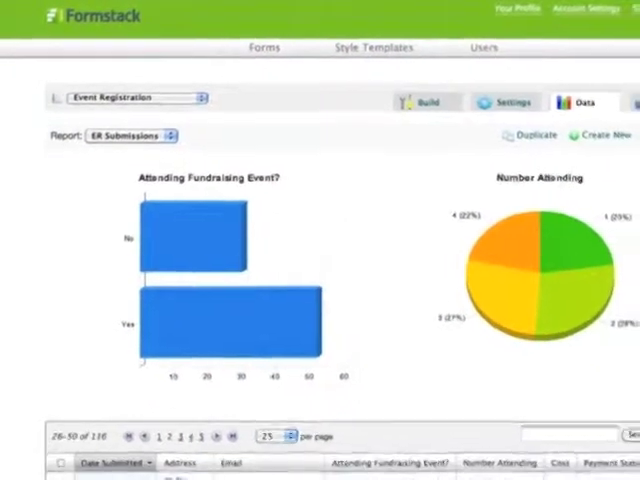
scroll("down", 3)
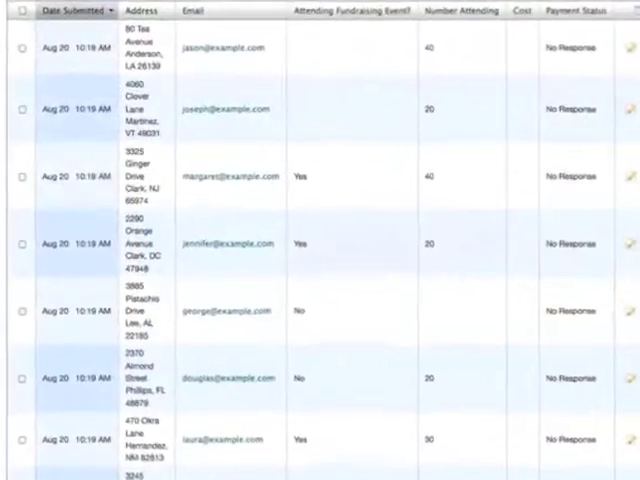